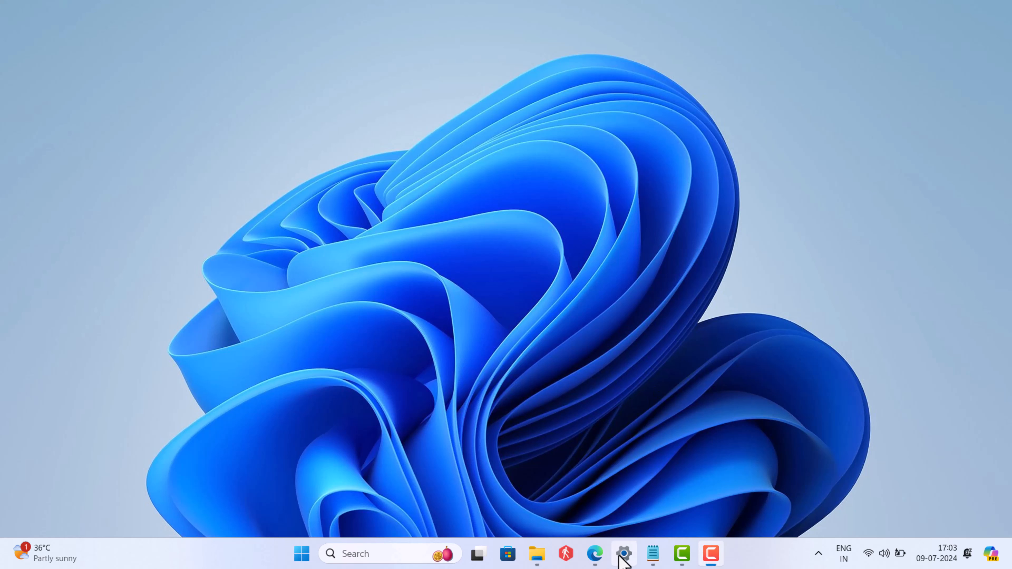
# Attempt to uninstall Riot Client from Installed apps, hitting the missing RiotClientServices.exe error.
pyautogui.click(625, 556)
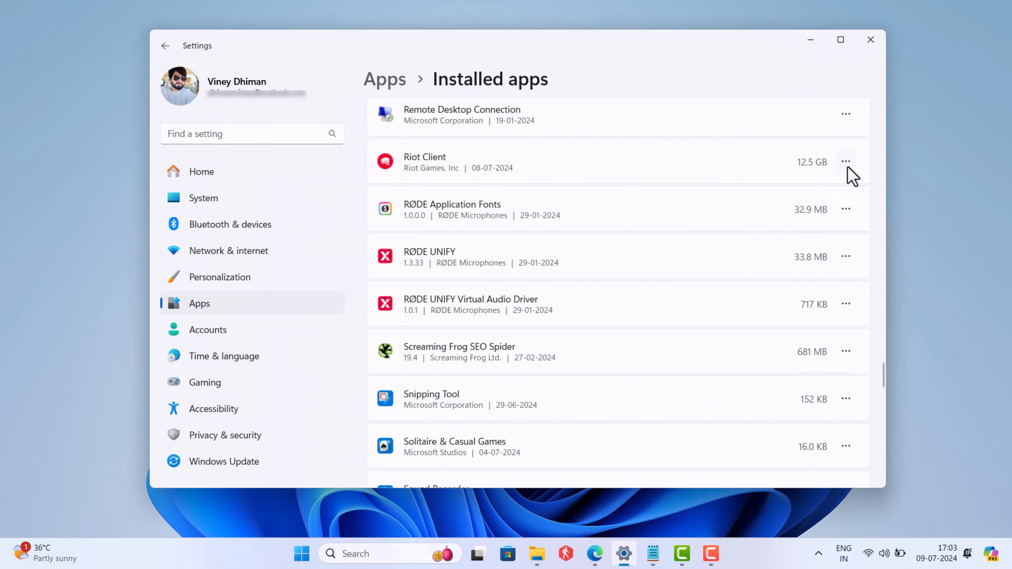
pyautogui.click(846, 162)
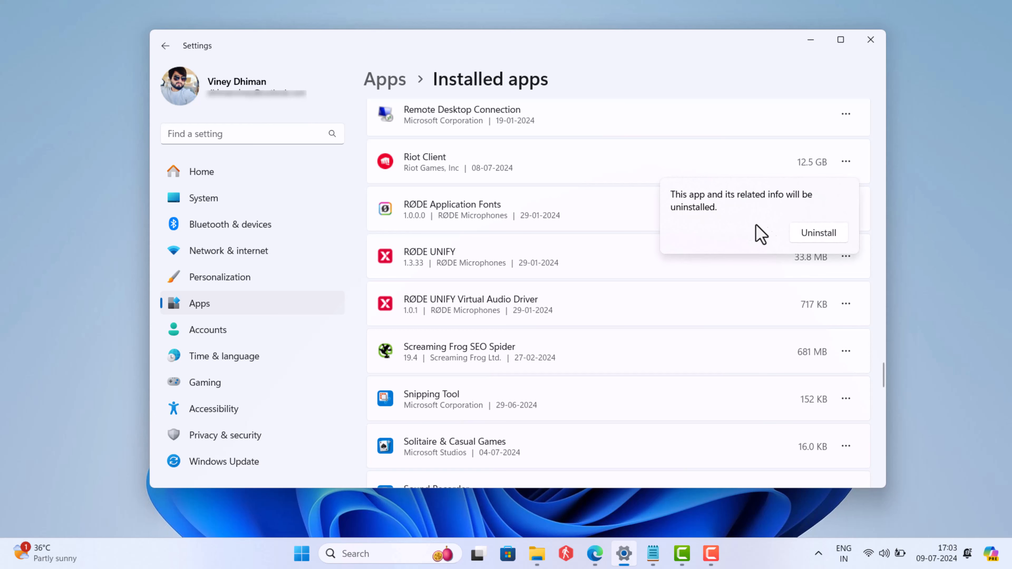
pyautogui.click(819, 232)
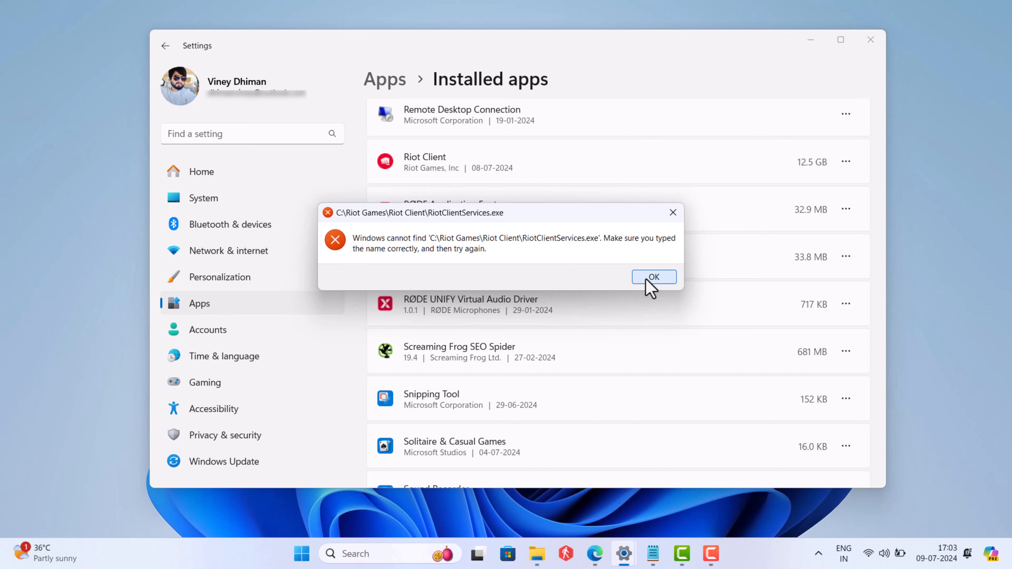
# Dismiss the missing-file error and close Settings.
pyautogui.click(653, 278)
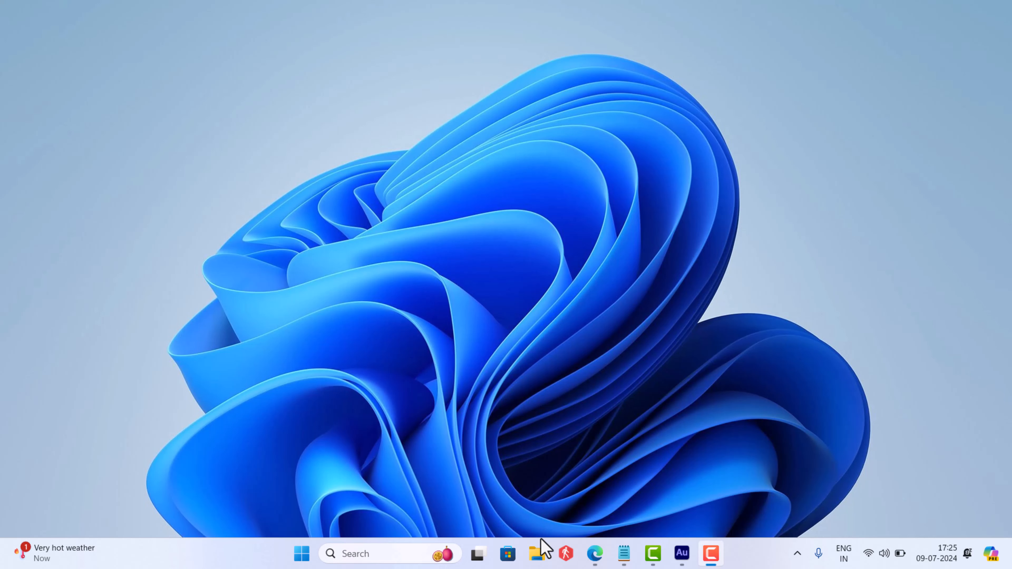
# Navigate to C:\Riot Games\Riot Client in File Explorer.
pyautogui.click(536, 555)
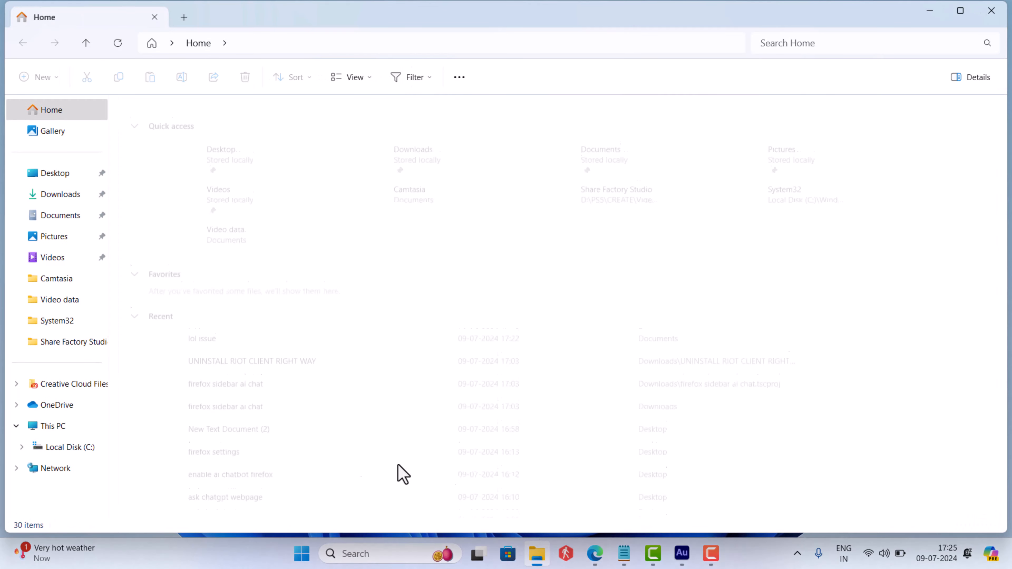
pyautogui.click(66, 447)
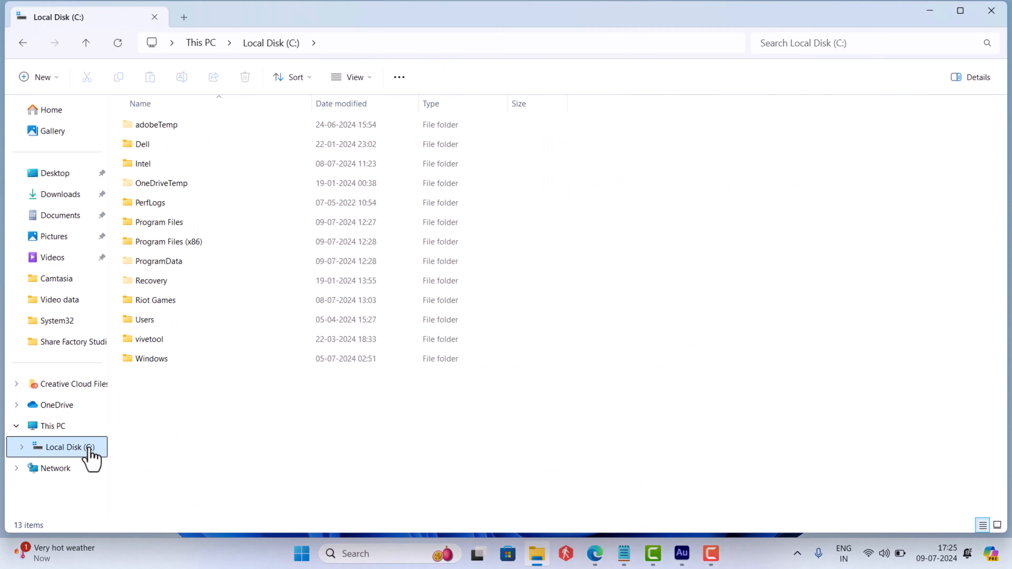
pyautogui.click(156, 300)
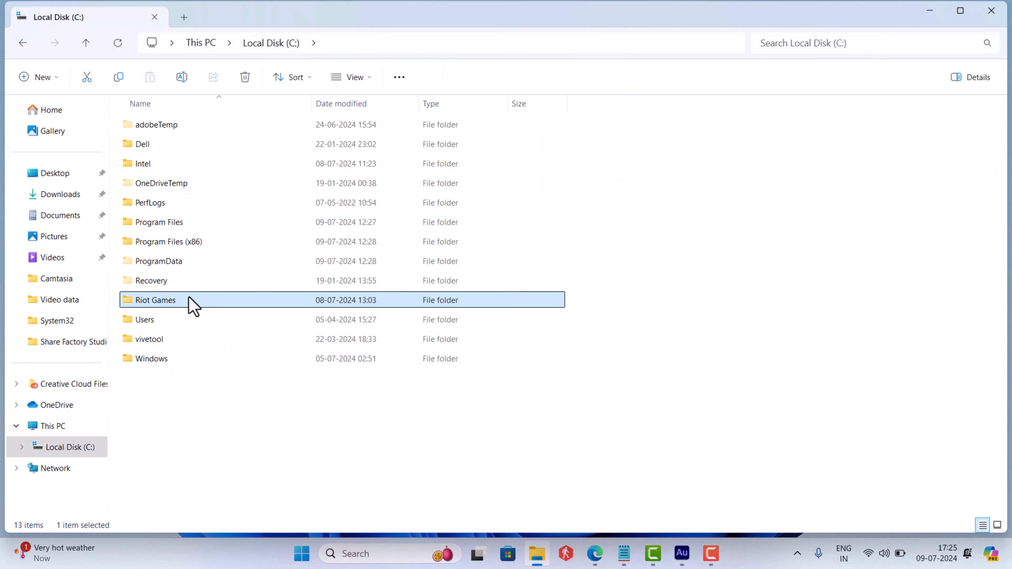
pyautogui.doubleClick(156, 301)
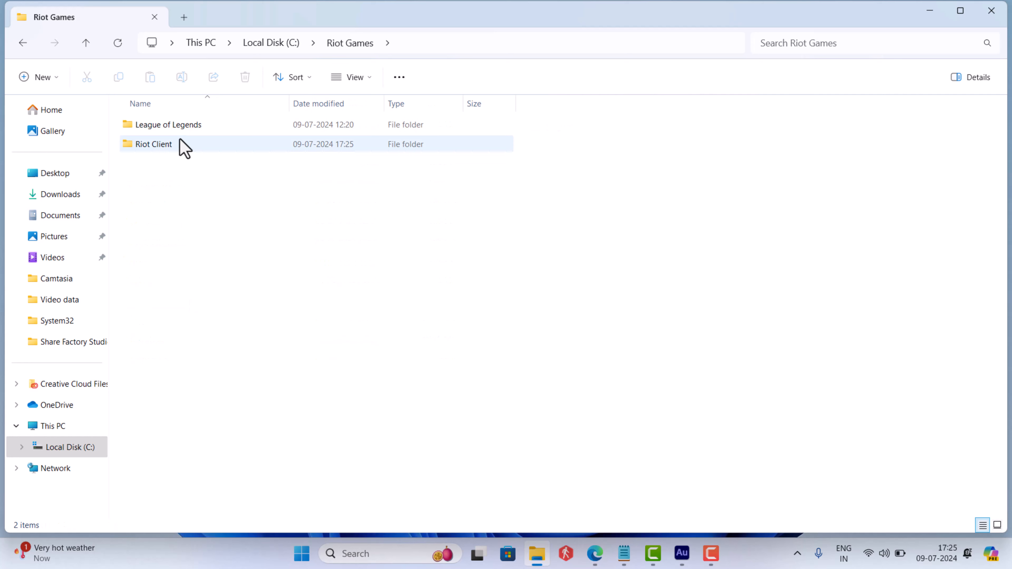
pyautogui.doubleClick(154, 145)
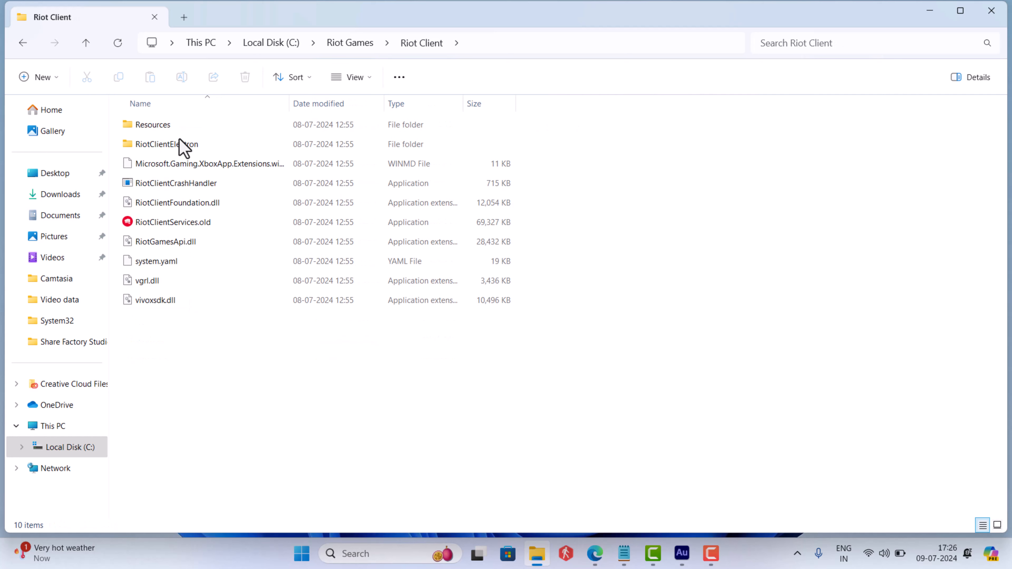
# Rename RiotClientServices.old to RiotClientServices, dropping the .old extension.
pyautogui.click(172, 223)
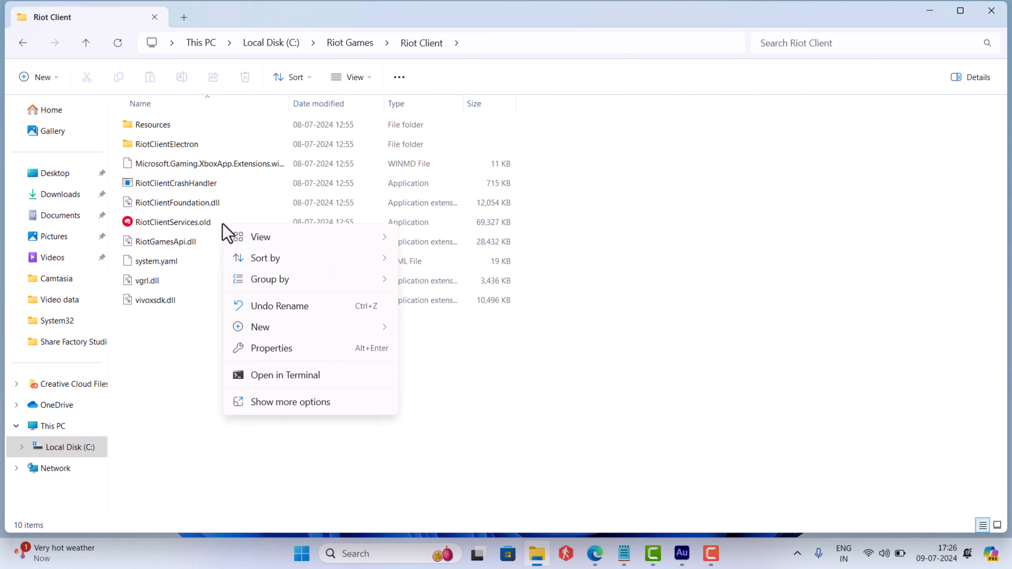
pyautogui.click(173, 222)
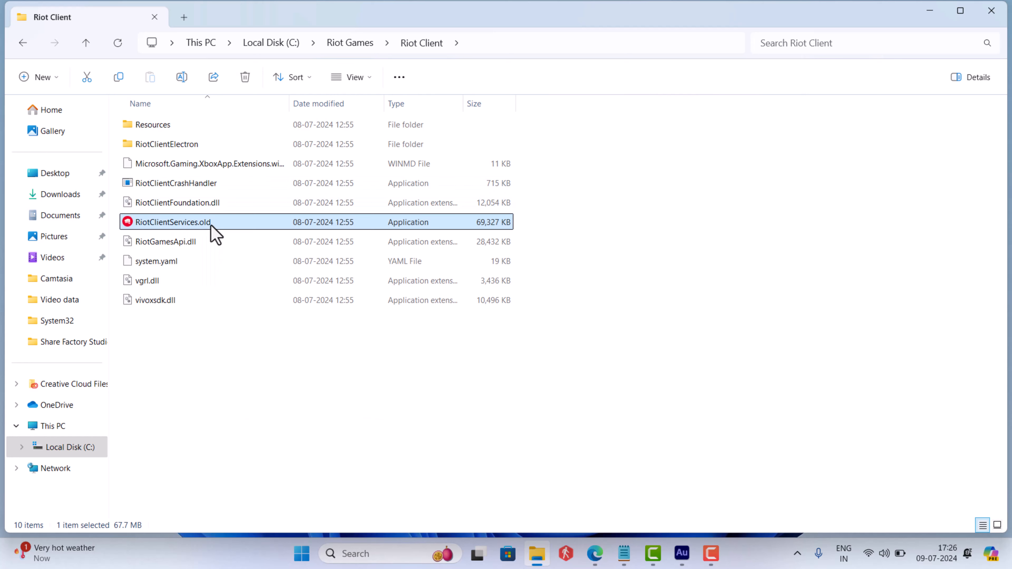
pyautogui.rightClick(173, 222)
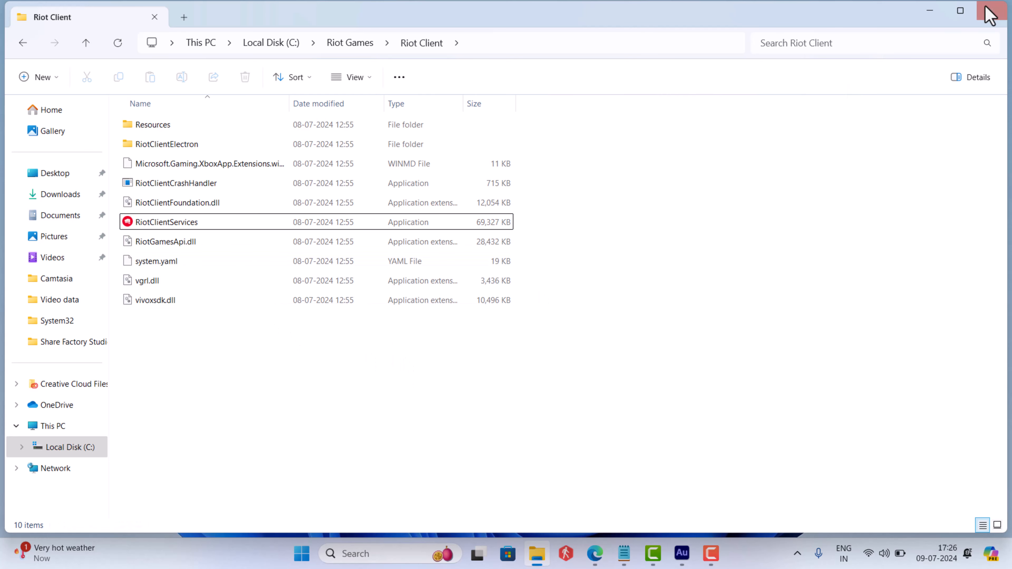
# Close the Riot Client folder window.
pyautogui.click(989, 11)
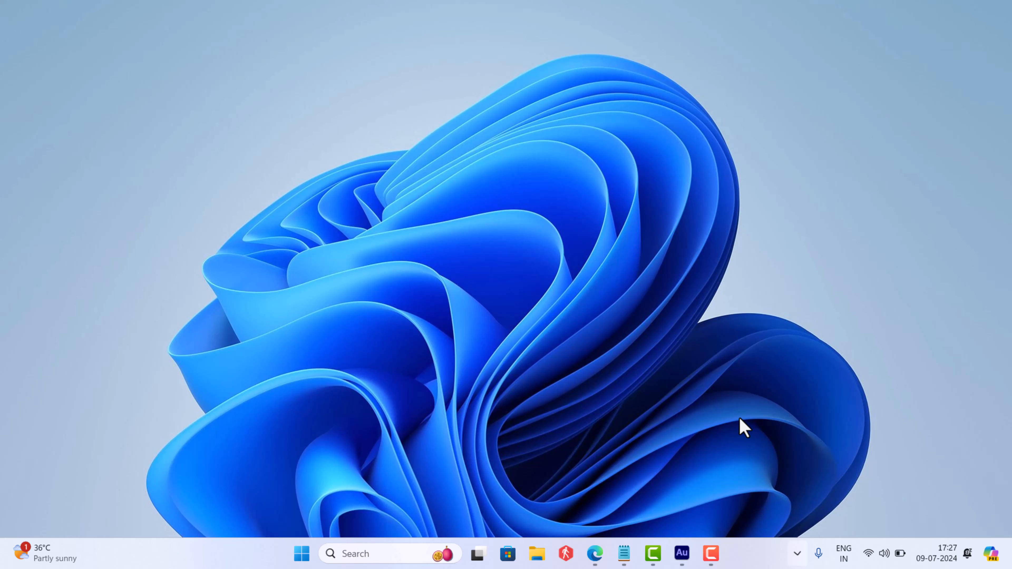
# Retry uninstalling Riot Client, acknowledge the 'uninstall Riot games first' message, and scroll the app list.
pyautogui.click(609, 555)
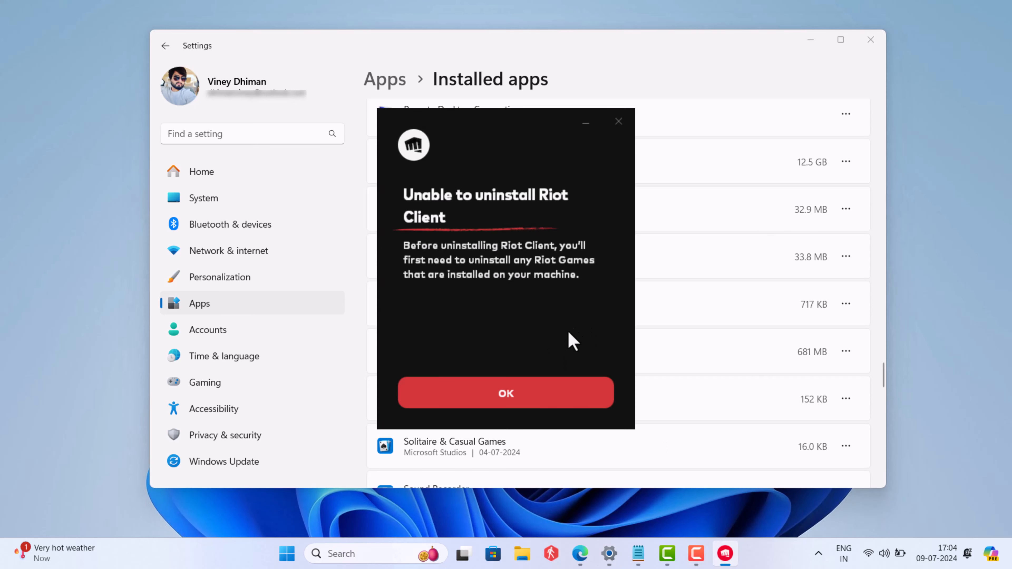
pyautogui.moveTo(580, 345)
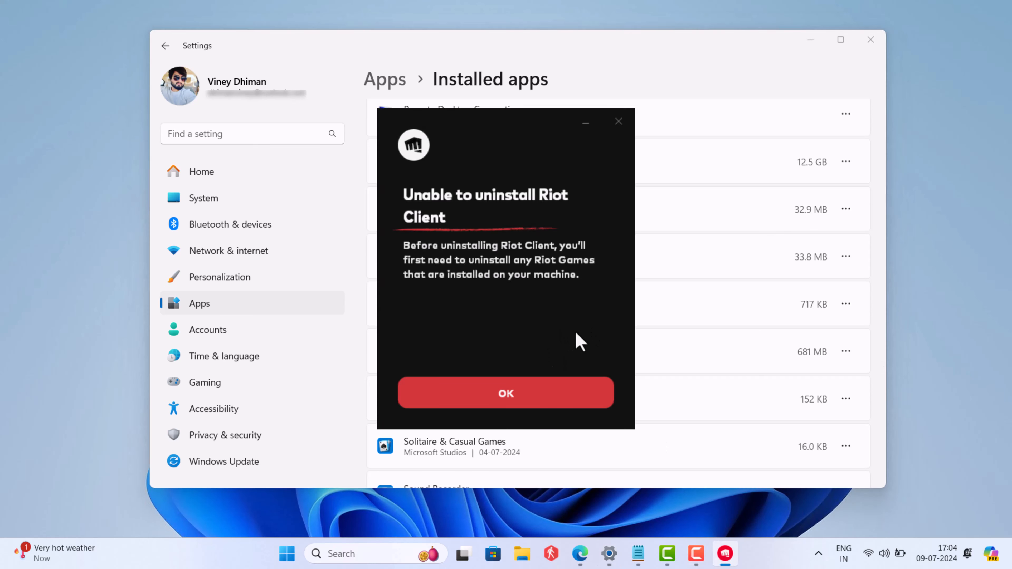
pyautogui.click(506, 393)
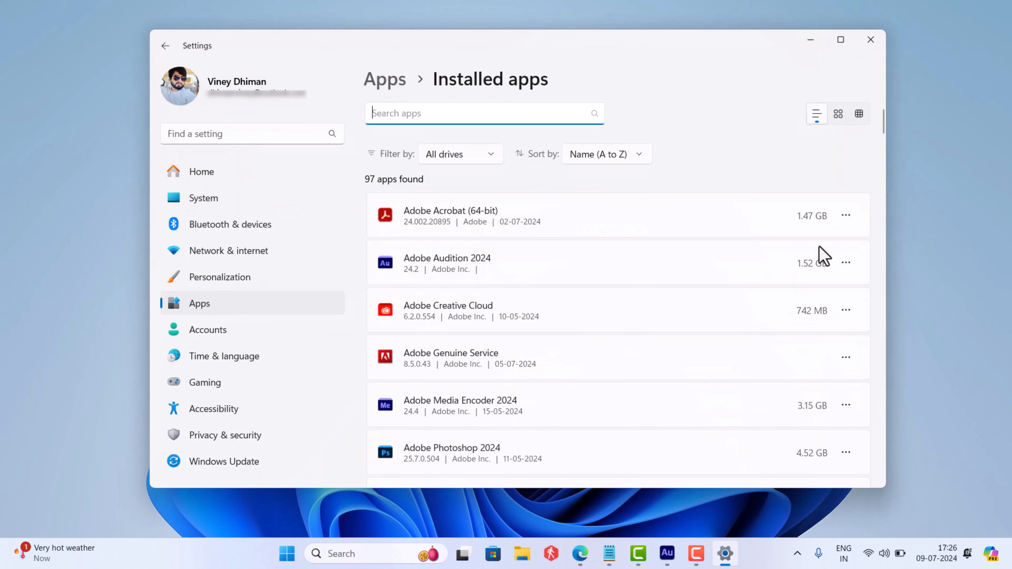
pyautogui.scroll(-3)
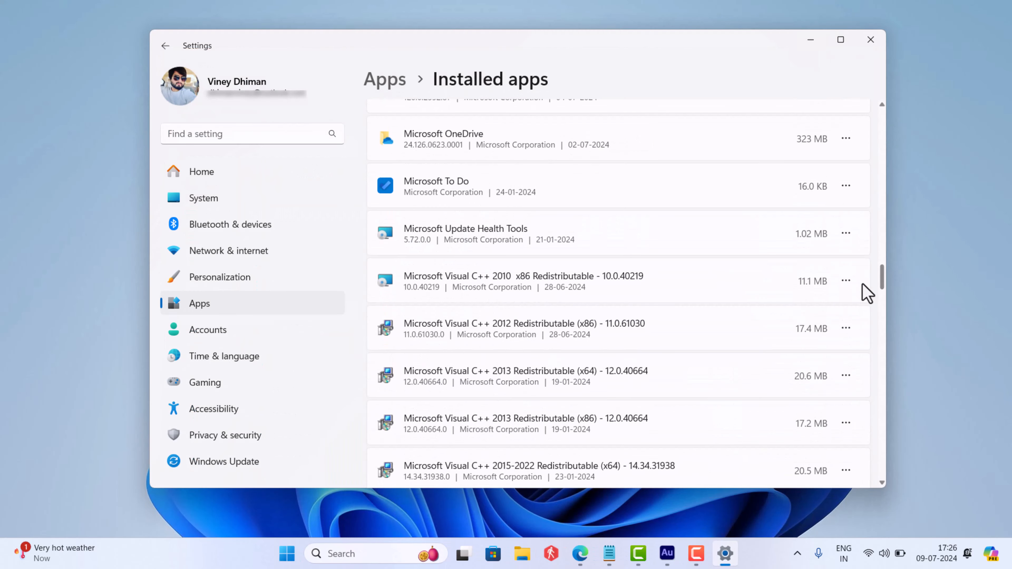